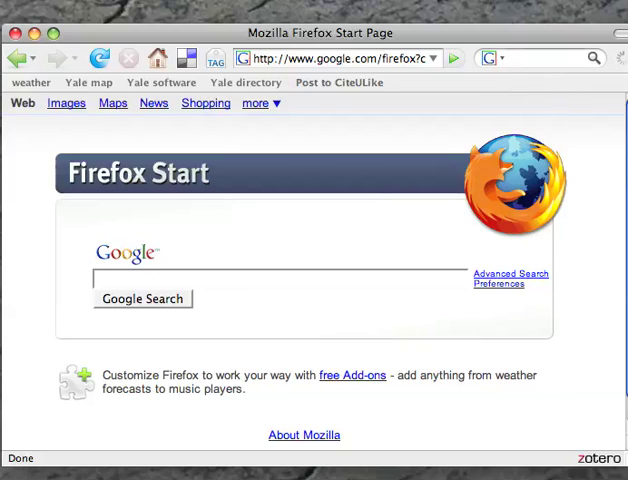
Find NetNewsWire via a Google search for 'netnewswire' and reach its NewsGator product page.
type("netnewswire")
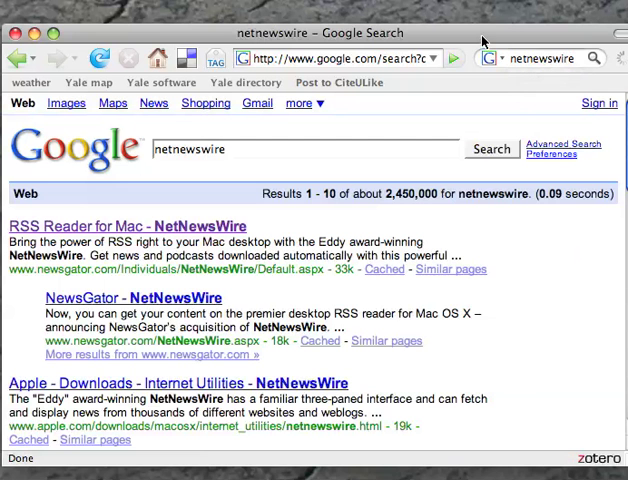
left_click(125, 226)
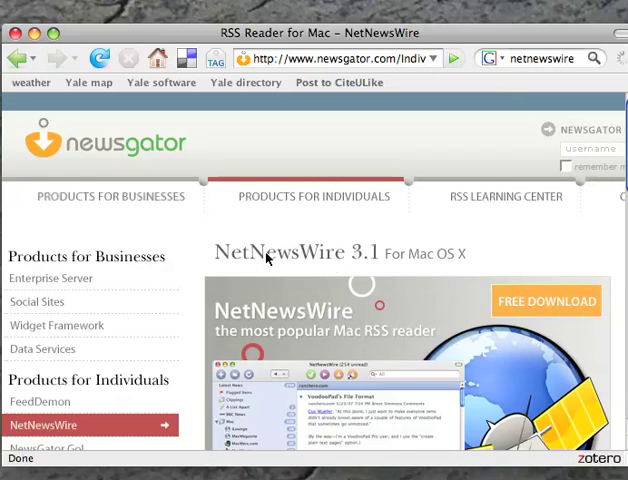
Download NetNewsWire.dmg from newsgator.com, saving it to disk.
left_click(546, 301)
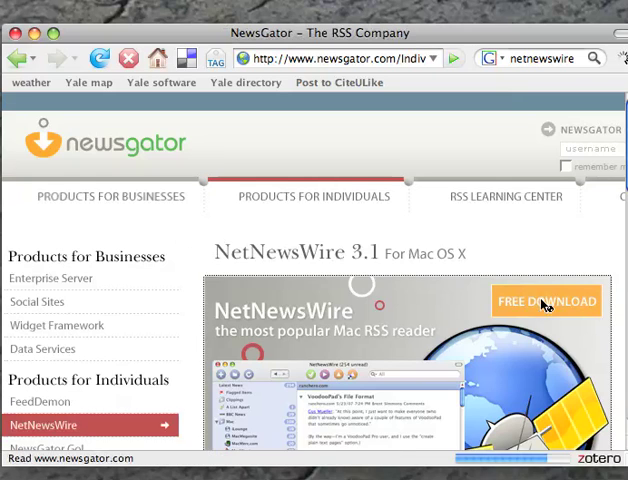
left_click(547, 301)
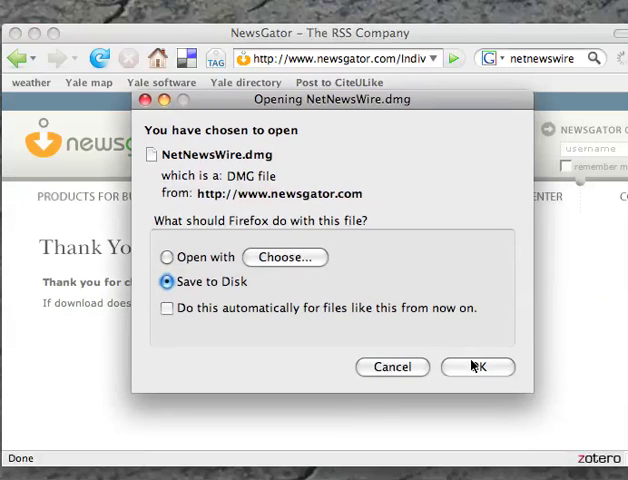
left_click(478, 367)
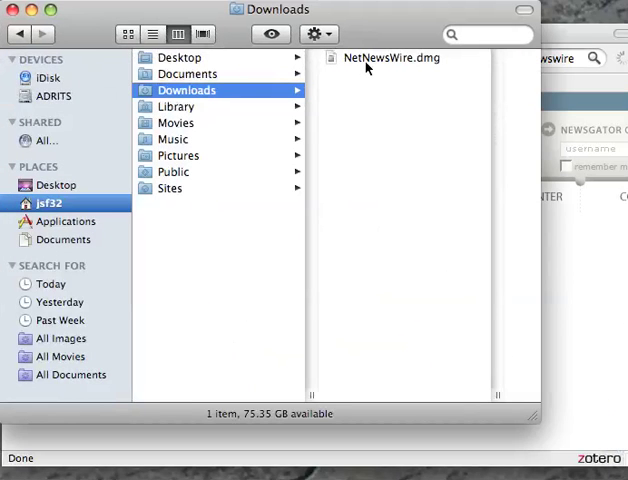
mouse_move(362, 62)
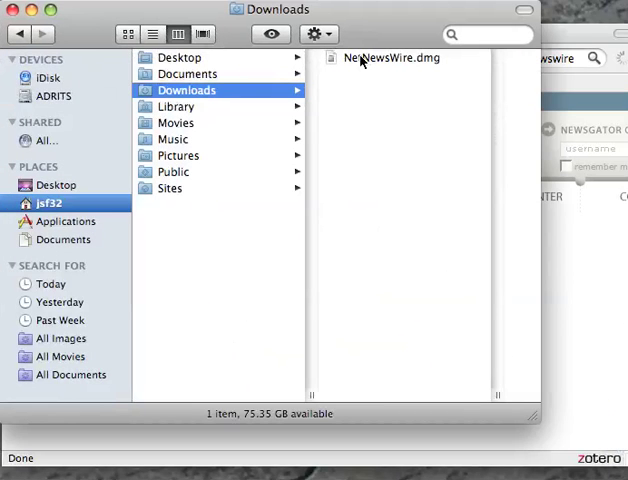
Mount NetNewsWire.dmg from Downloads, agreeing to the license and skipping volume verification.
double_click(391, 57)
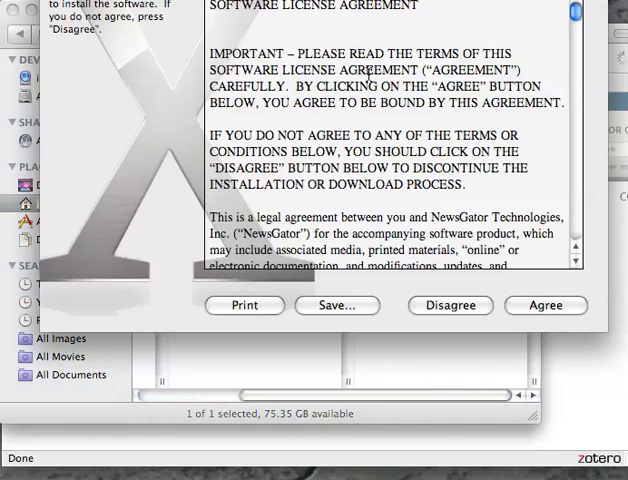
left_click(546, 305)
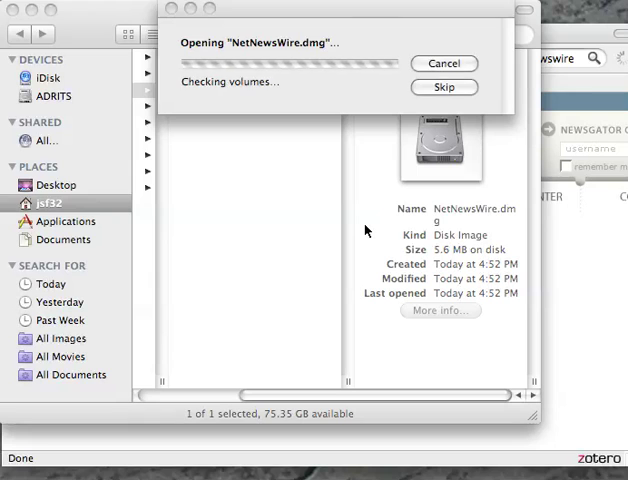
left_click(444, 87)
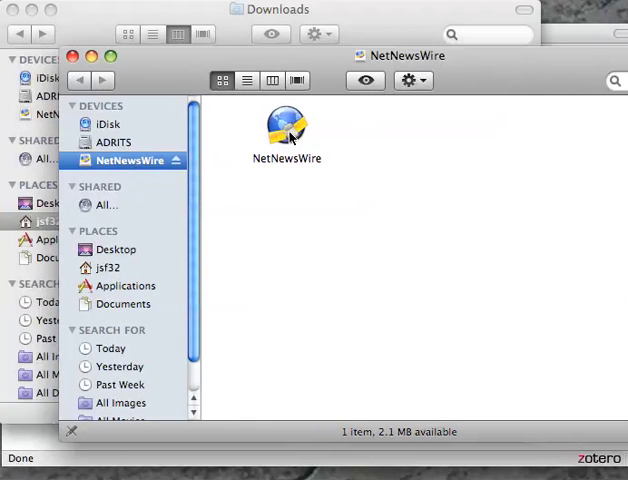
left_click(287, 130)
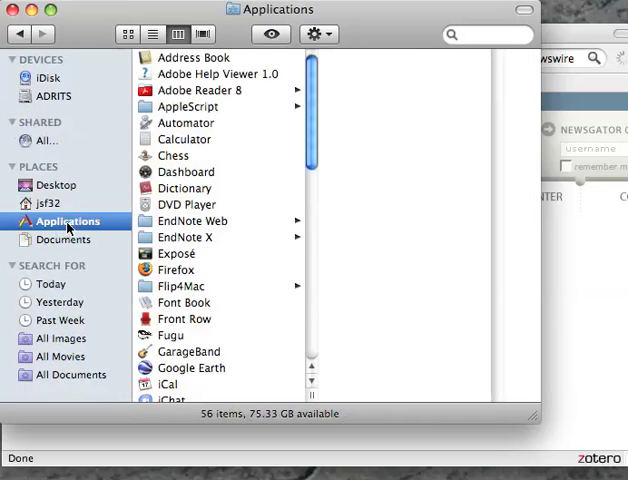
Launch NetNewsWire from the Applications folder.
scroll("down", 3)
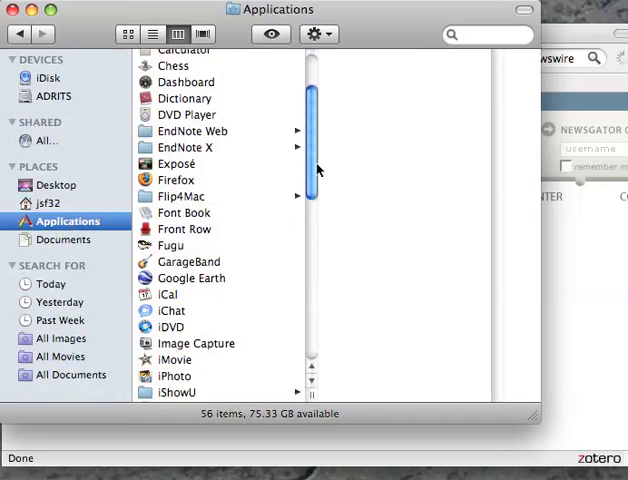
scroll("down", 3)
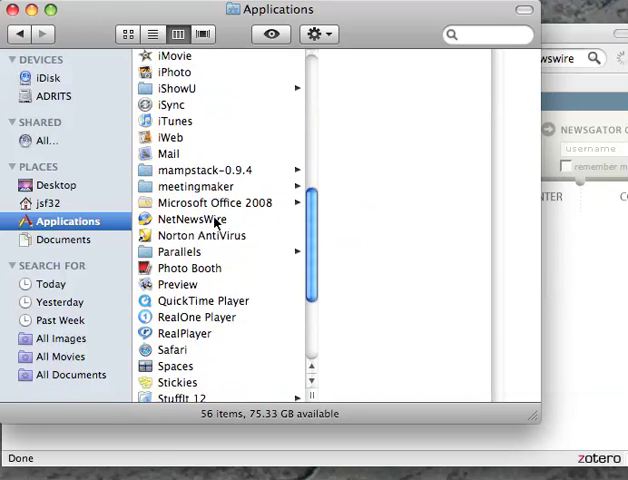
double_click(190, 219)
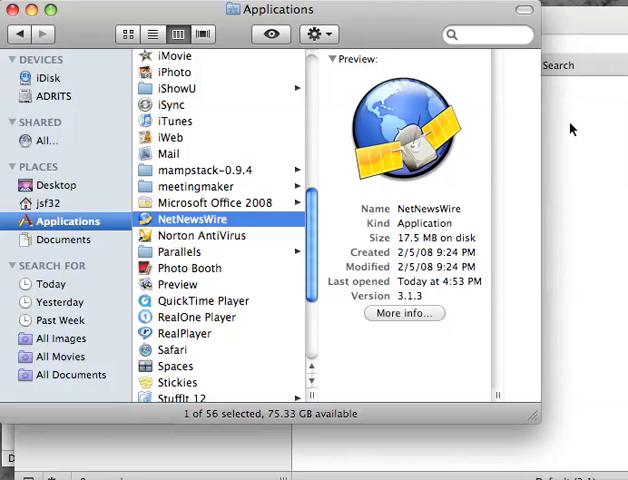
double_click(190, 218)
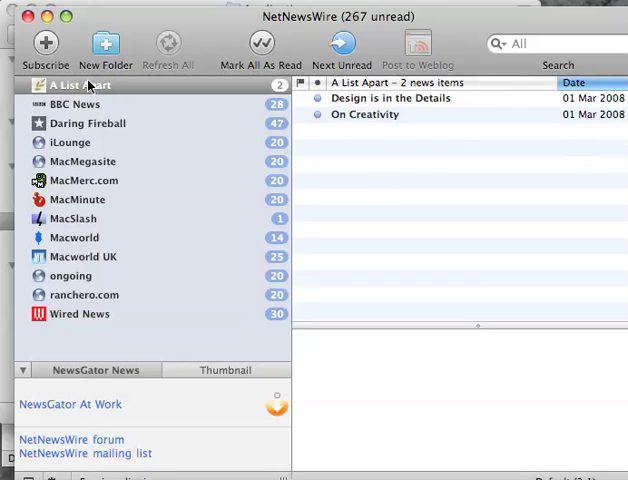
mouse_move(85, 273)
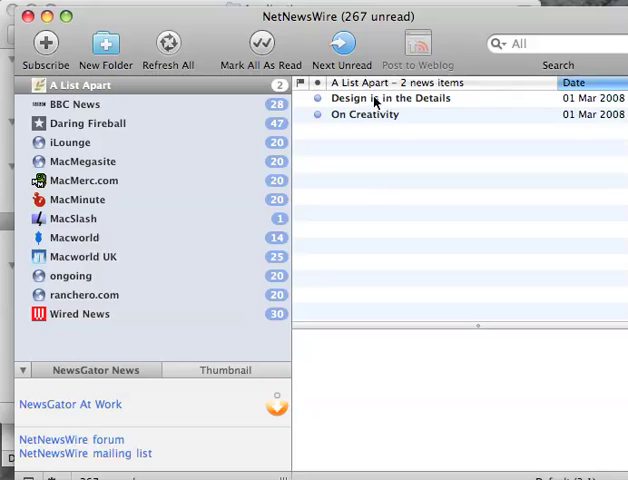
left_click(390, 98)
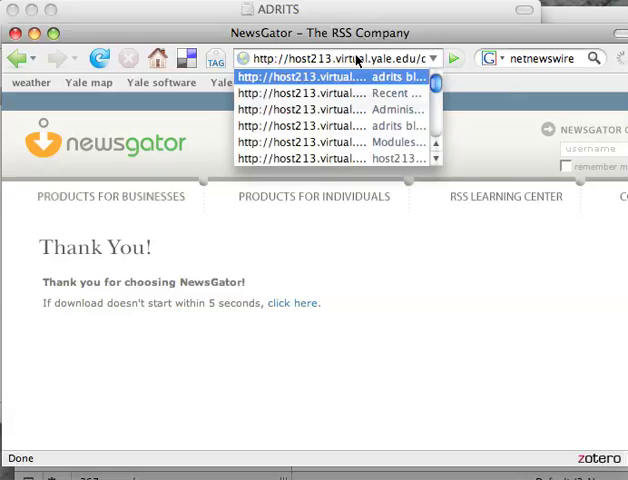
Return to the adrits blog from history and reach its RSS feed link at the page bottom.
left_click(300, 77)
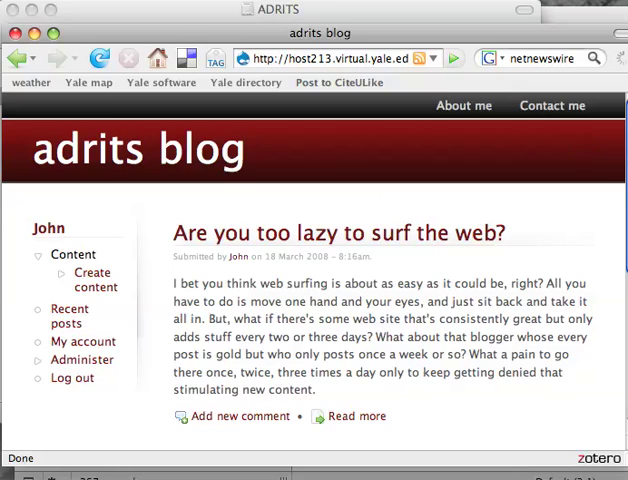
scroll("down", 3)
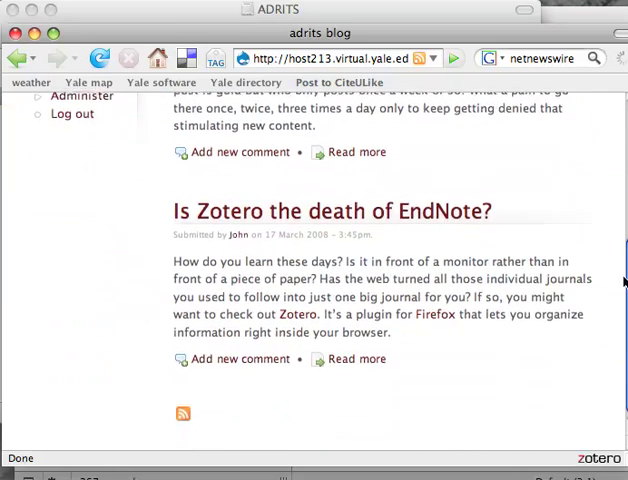
scroll("down", 3)
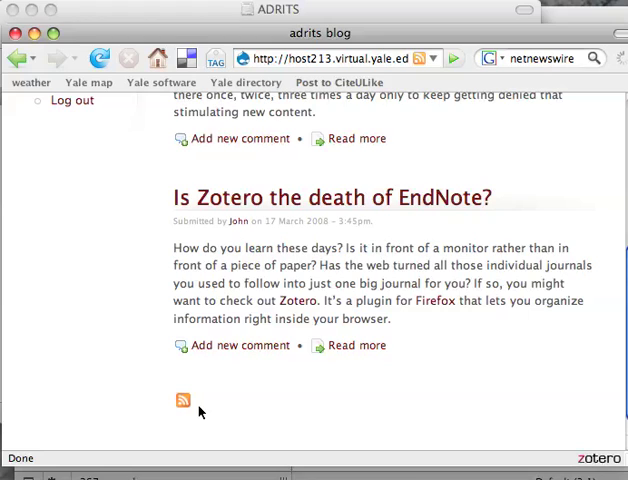
mouse_move(225, 413)
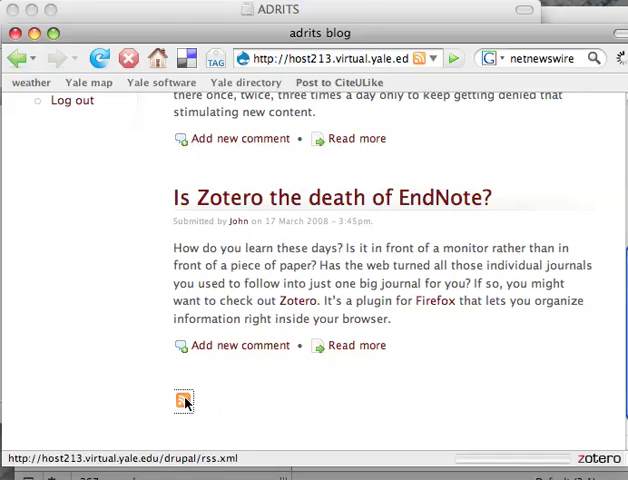
Subscribe NetNewsWire to the adrits blog RSS feed and show its four news items.
left_click(182, 401)
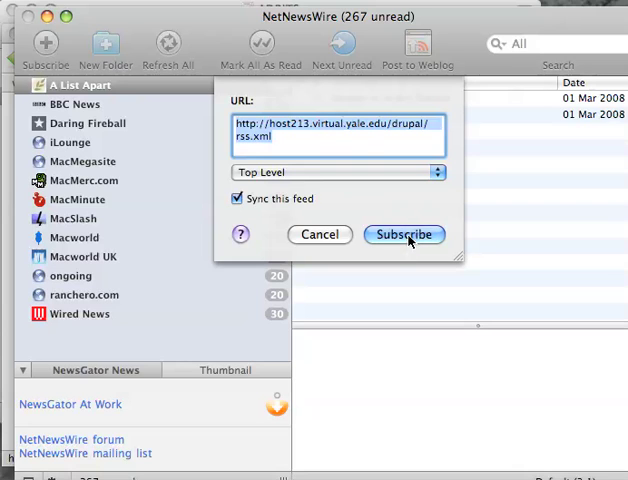
left_click(404, 234)
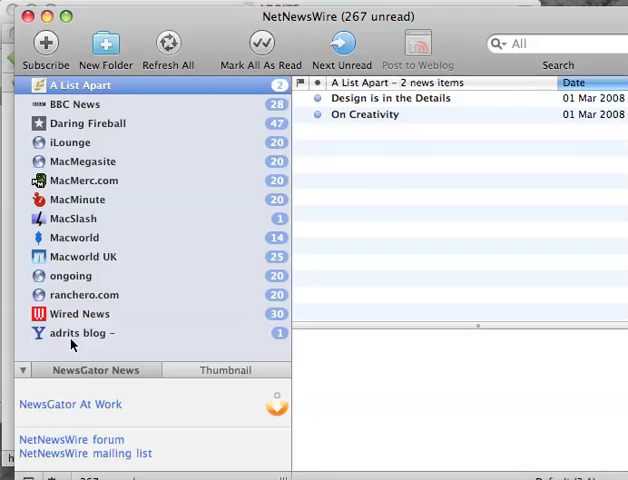
left_click(70, 333)
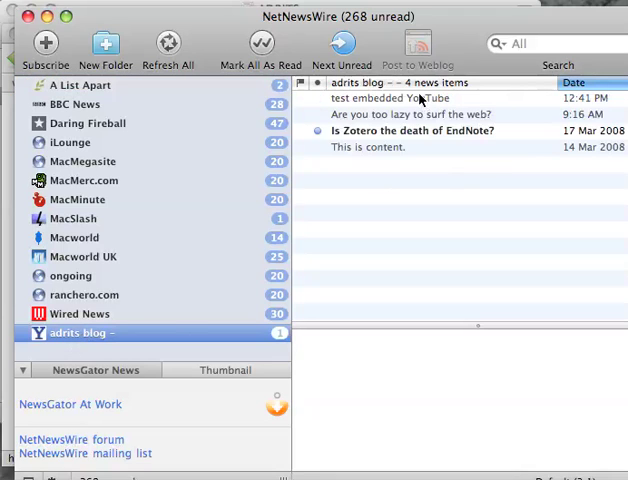